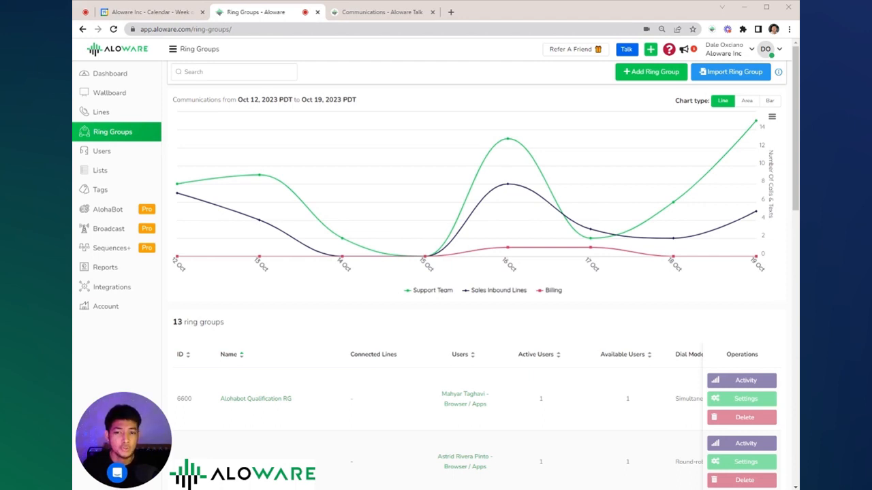
# Search the ring groups for 'Sales', showing Sales Inbound Lines and Sales closers
pyautogui.write('Sales')
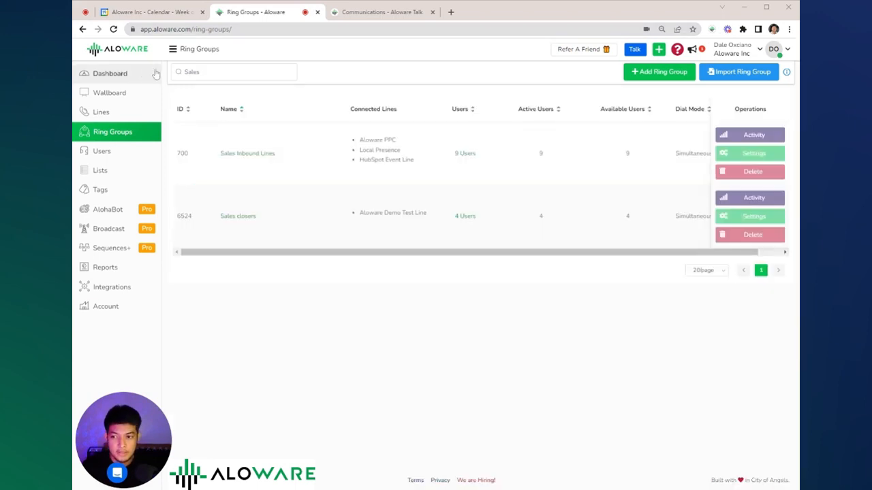
pyautogui.moveTo(122, 137)
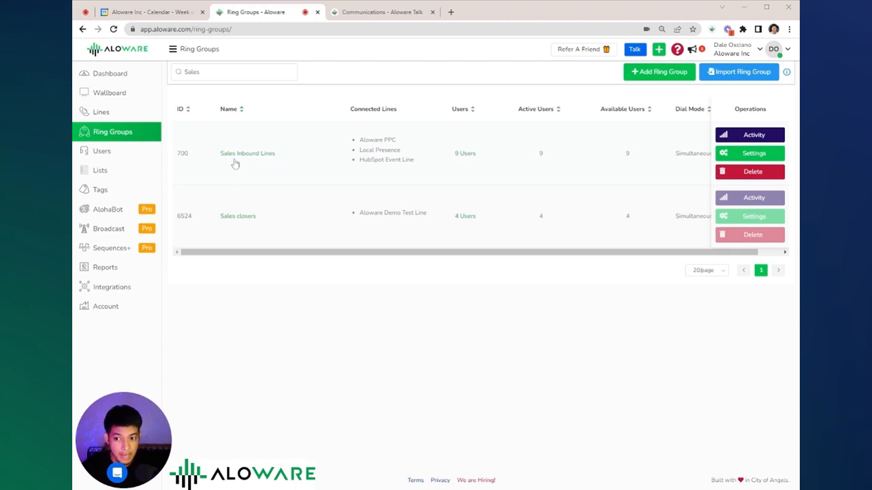
pyautogui.moveTo(427, 123)
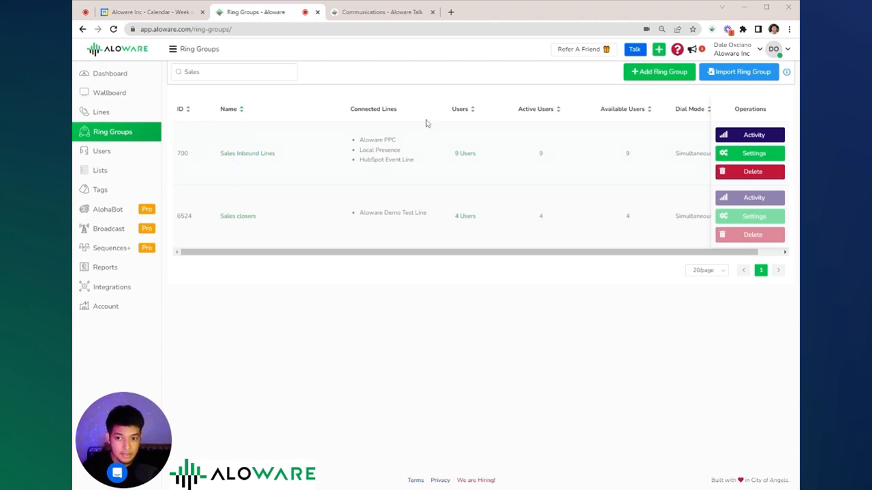
pyautogui.moveTo(503, 176)
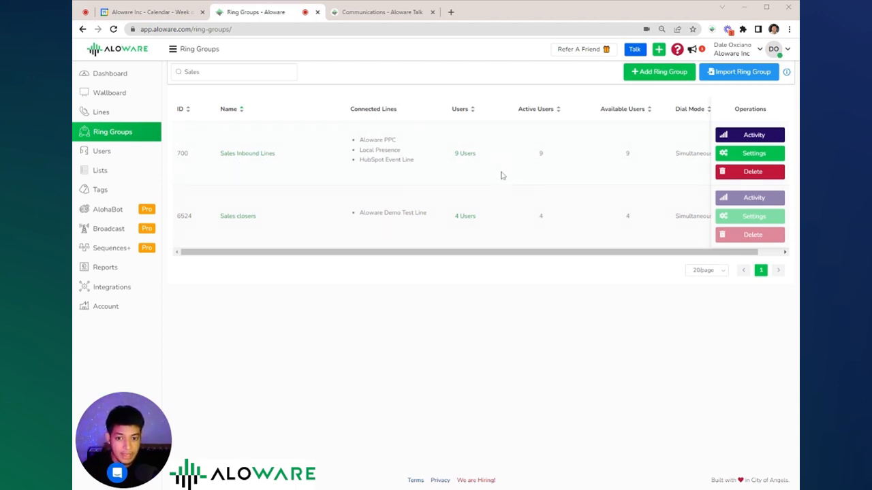
pyautogui.moveTo(495, 239)
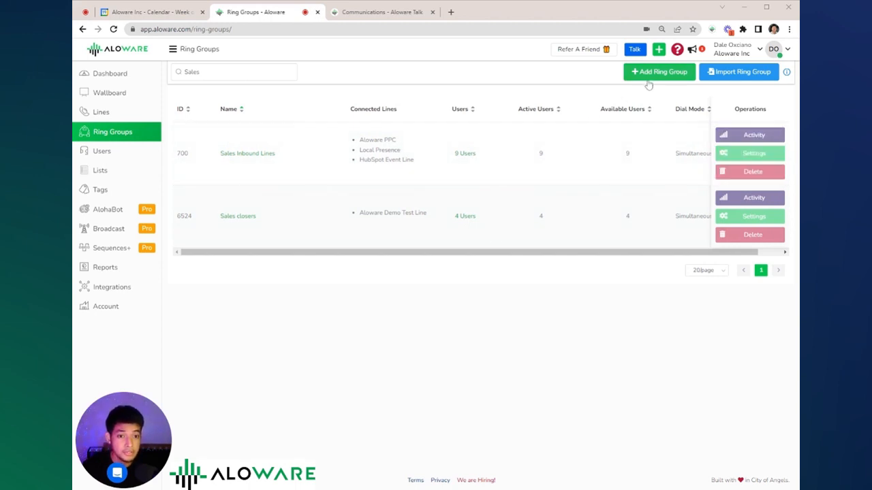
# Start a new ring group named 'Sales Inbound TEST'
pyautogui.click(658, 71)
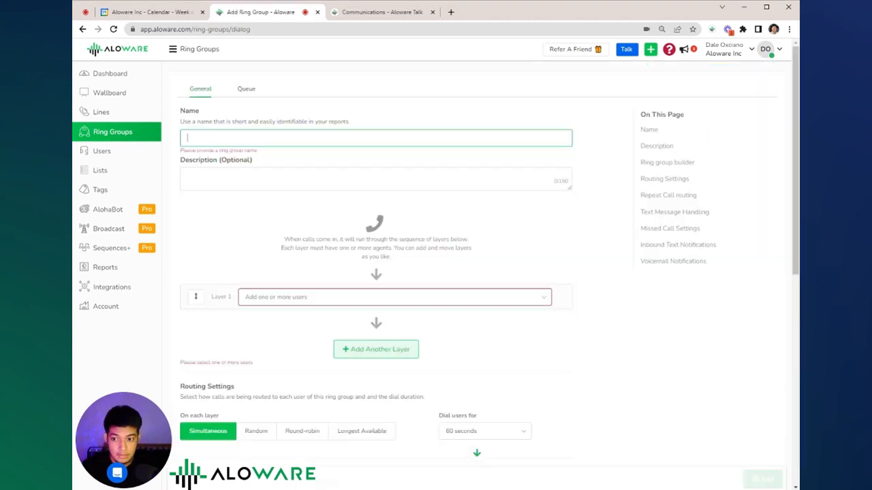
pyautogui.write('Sa')
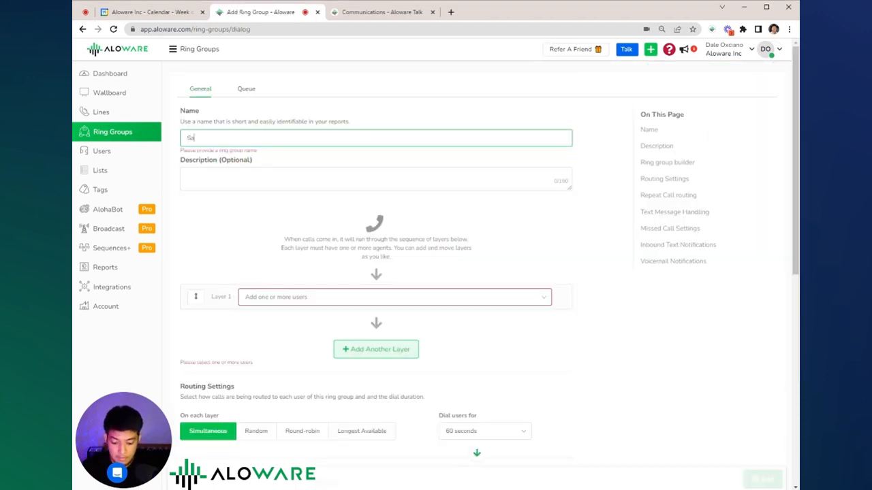
pyautogui.write('Sales Inbound TEST')
pyautogui.click(394, 297)
pyautogui.write('ca')
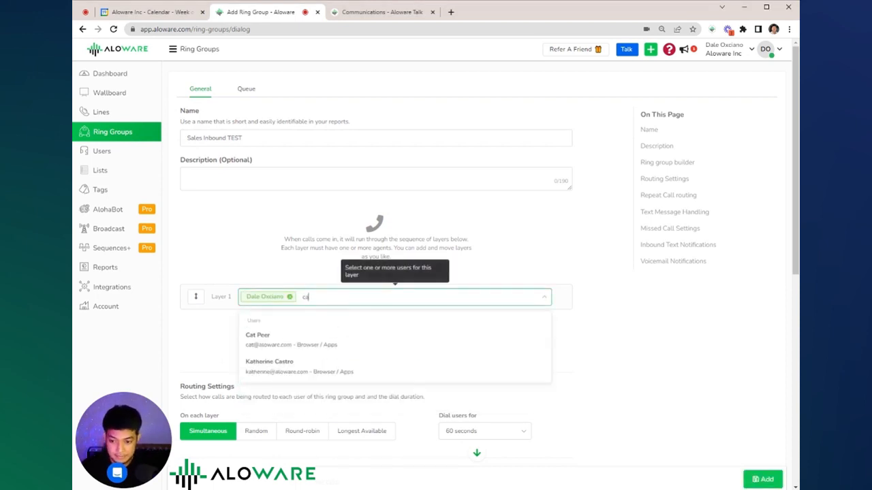
pyautogui.click(258, 335)
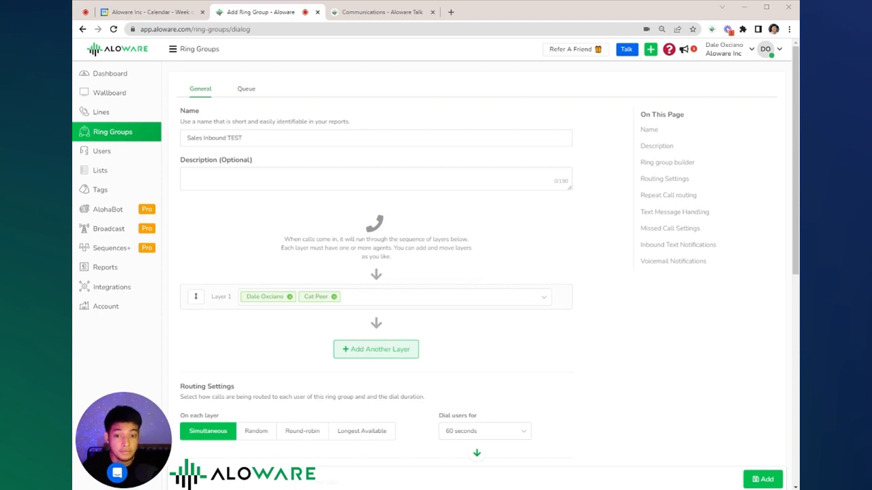
pyautogui.moveTo(291, 305)
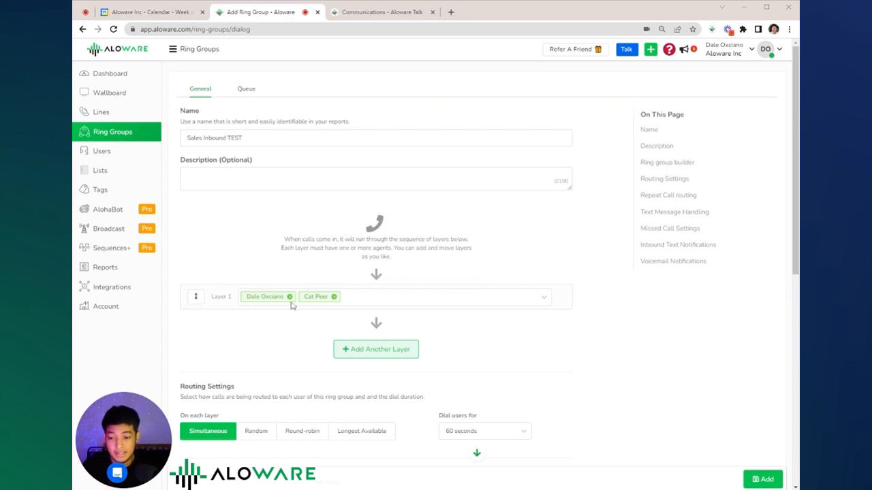
pyautogui.click(375, 349)
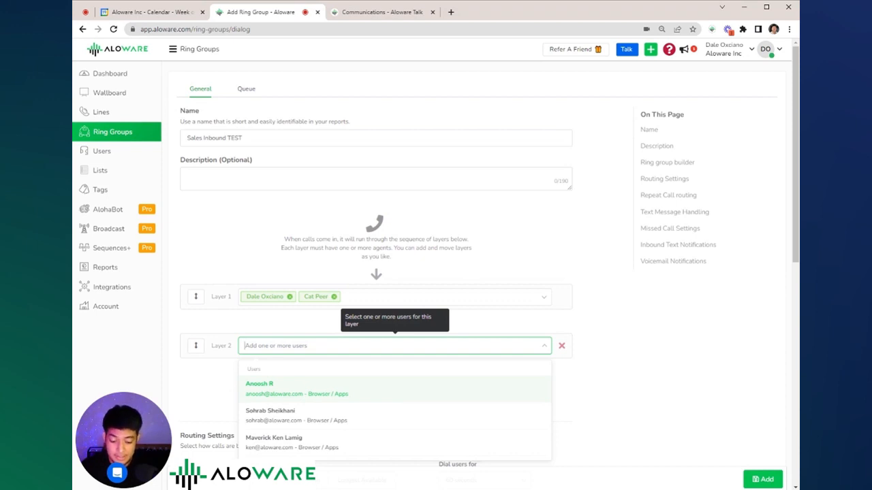
pyautogui.click(260, 442)
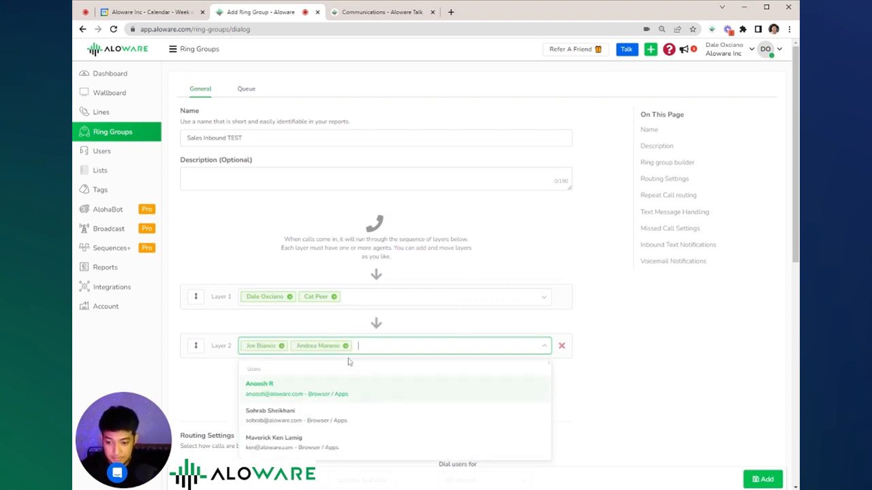
pyautogui.scroll(-3)
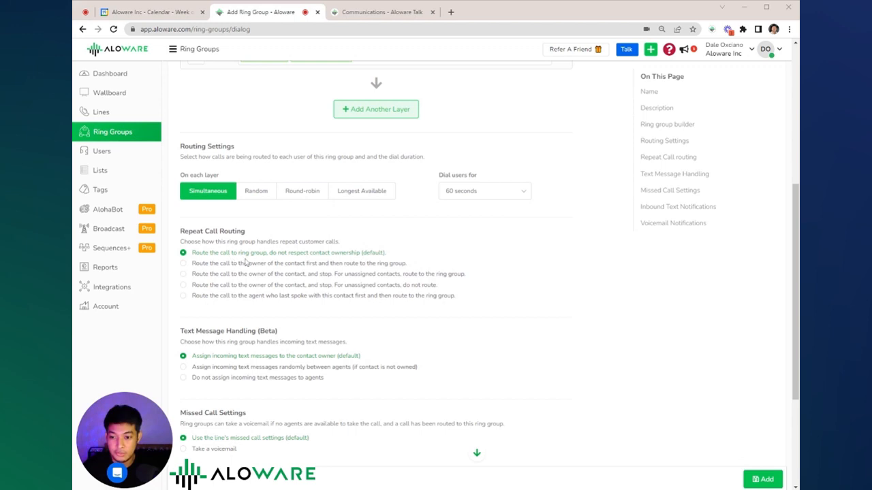
pyautogui.moveTo(384, 261)
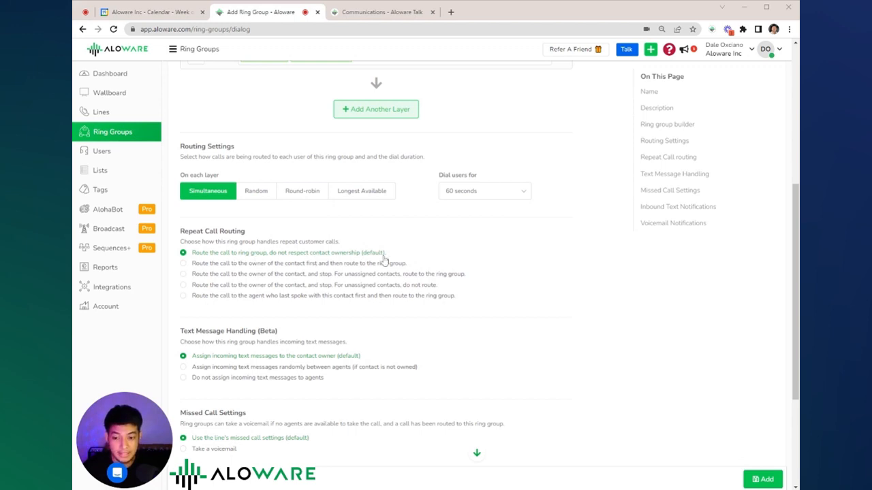
pyautogui.moveTo(226, 279)
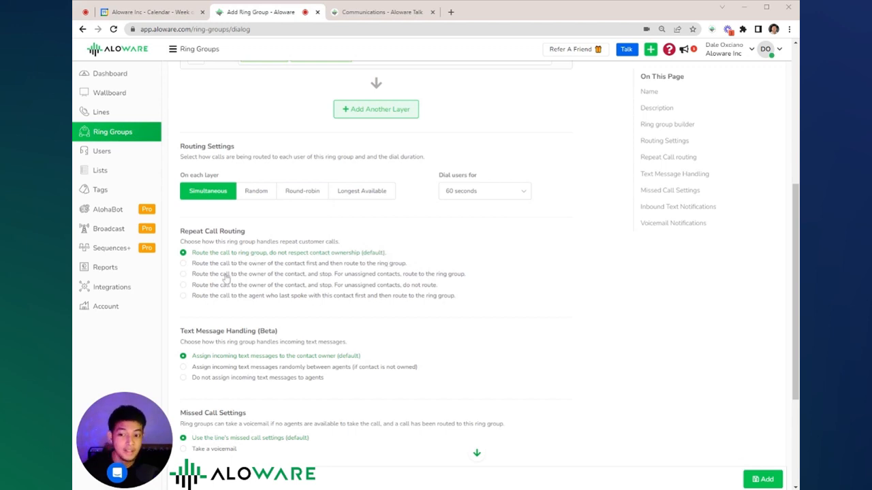
pyautogui.moveTo(317, 273)
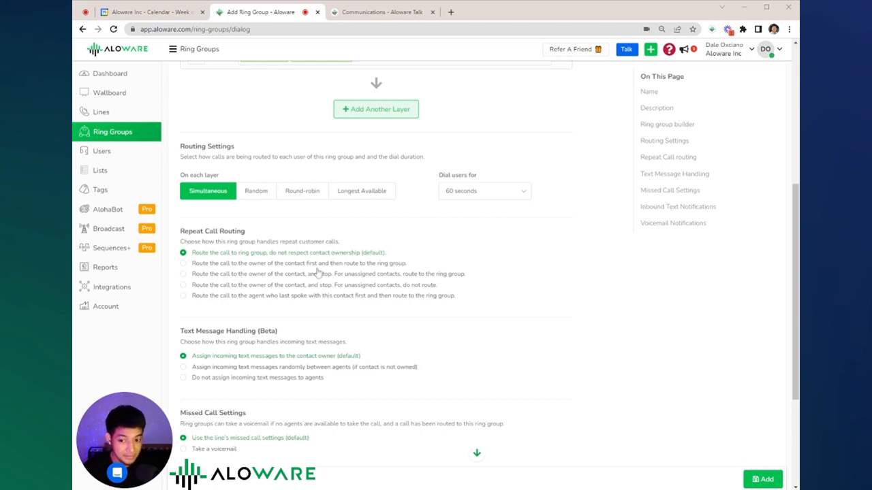
pyautogui.moveTo(373, 277)
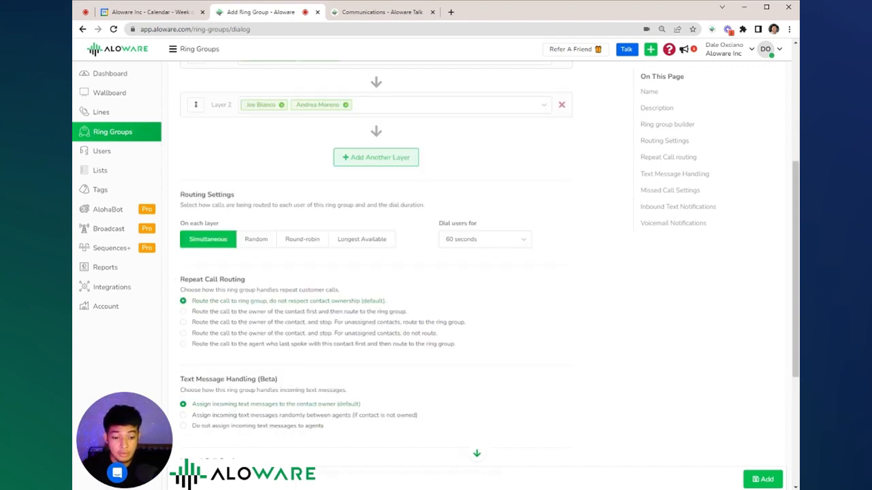
pyautogui.moveTo(456, 407)
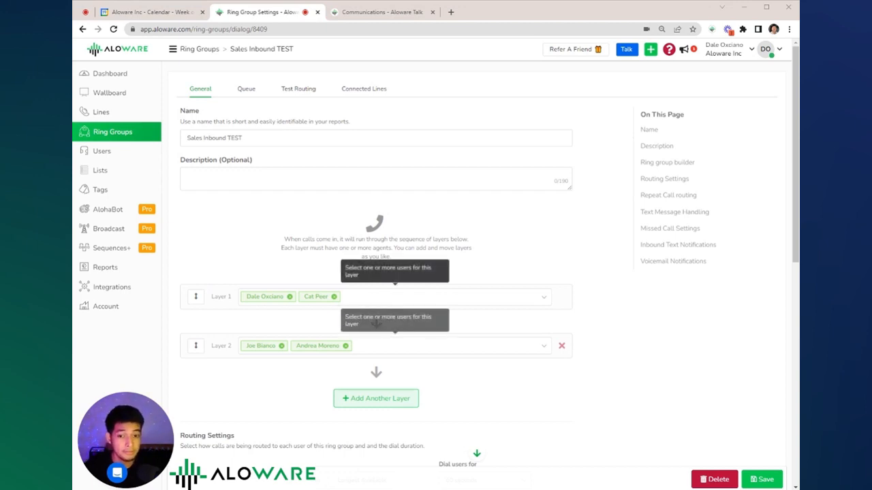
# View Sales Inbound TEST's Connected Lines, which shows no connected lines yet
pyautogui.click(363, 89)
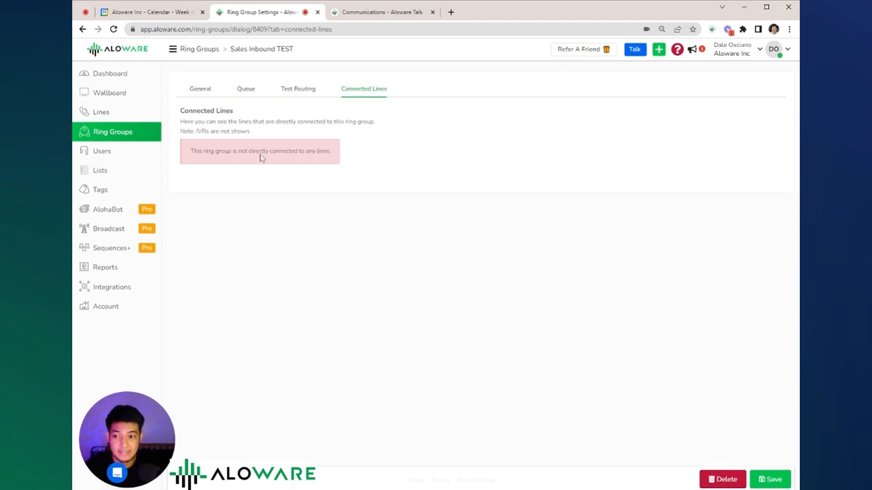
pyautogui.moveTo(308, 131)
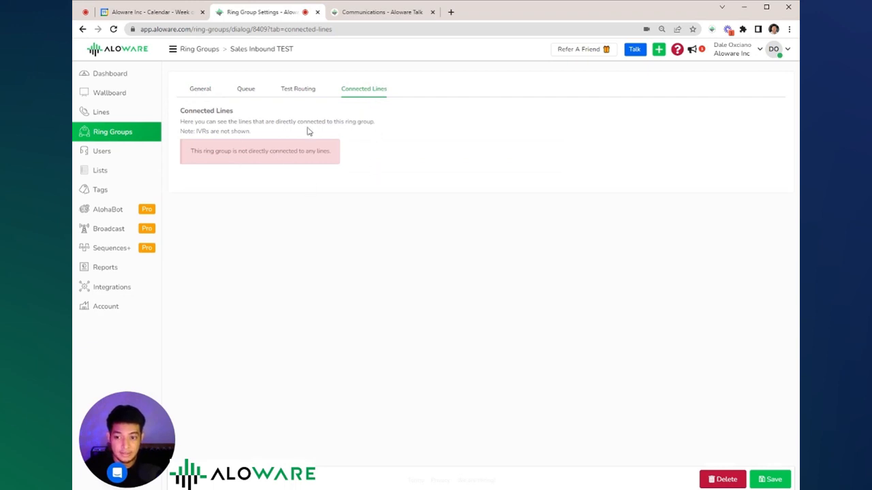
pyautogui.moveTo(284, 172)
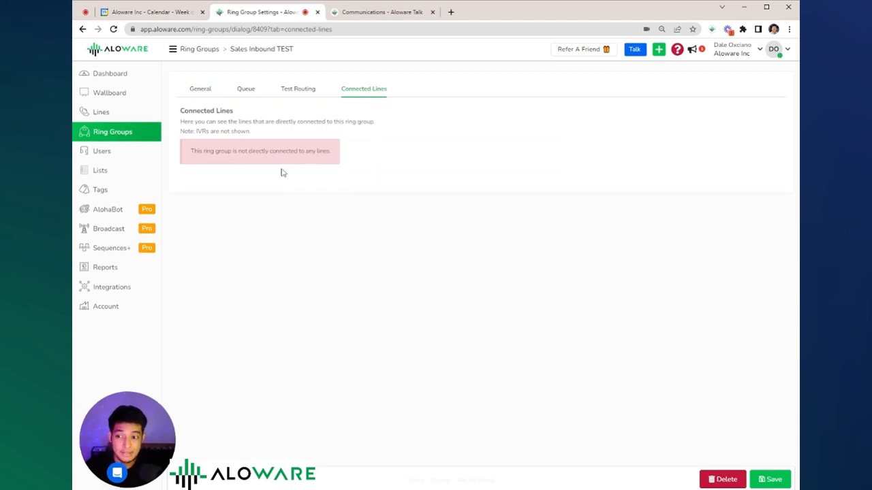
pyautogui.moveTo(100, 112)
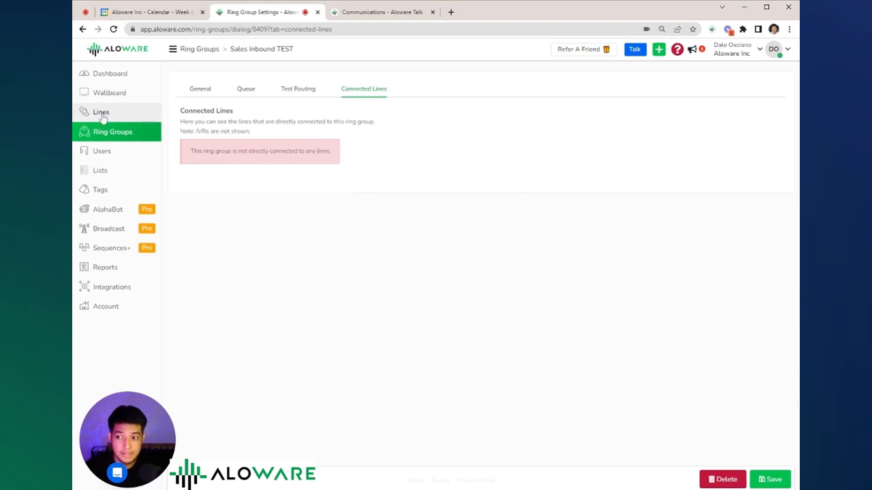
# Go to Lines and open the settings for Dale's Personal Line
pyautogui.click(100, 112)
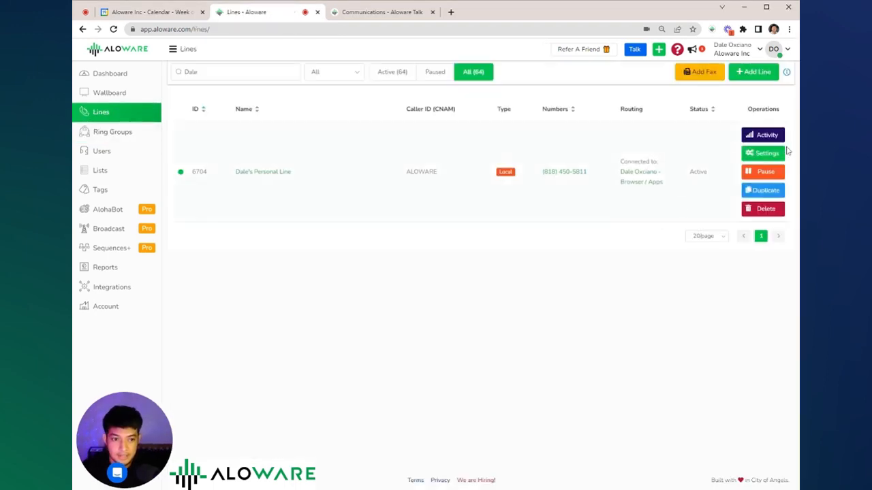
pyautogui.click(767, 153)
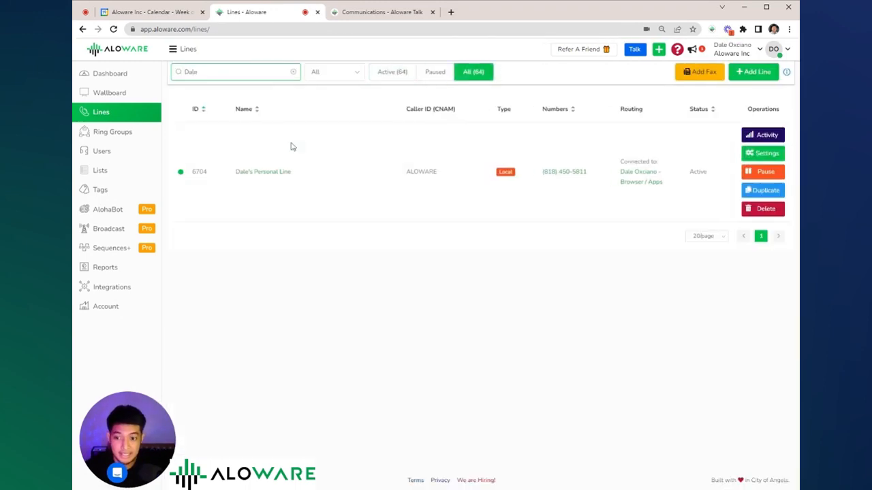
pyautogui.moveTo(271, 181)
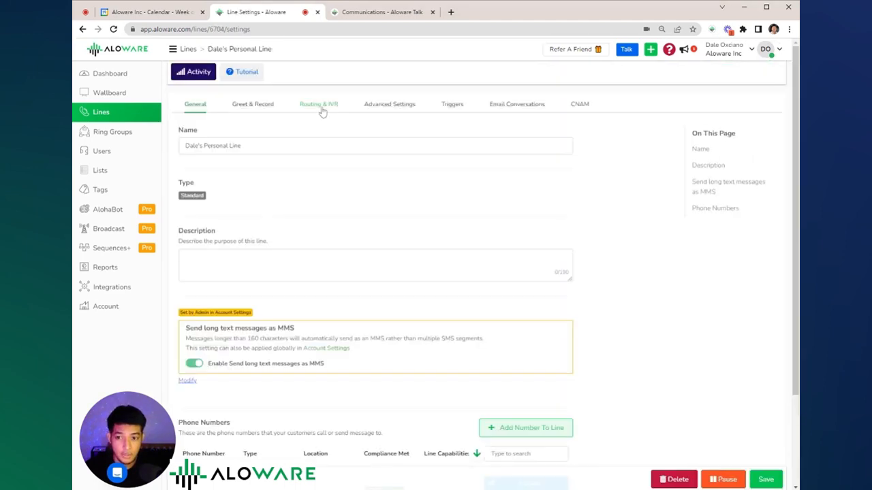
# Route Dale's Personal Line to ring group Sales Inbound TEST and confirm it appears under Connected Lines
pyautogui.click(318, 103)
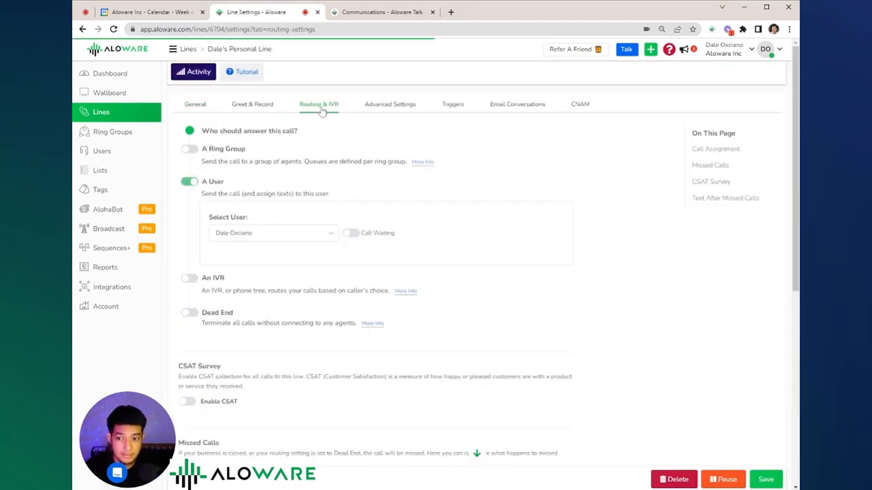
pyautogui.click(273, 232)
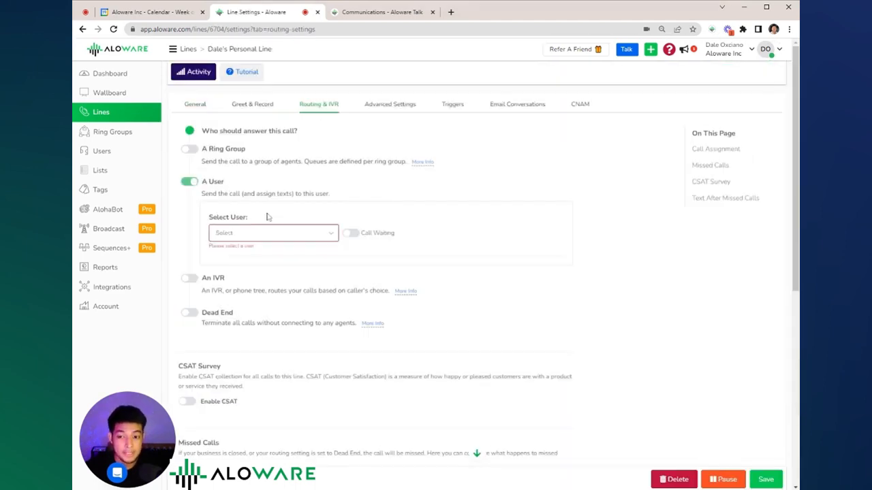
pyautogui.click(189, 148)
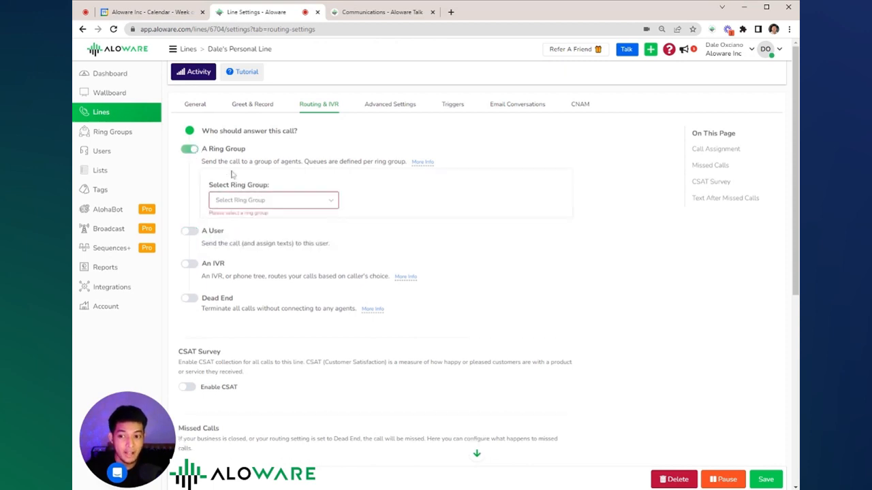
pyautogui.click(272, 199)
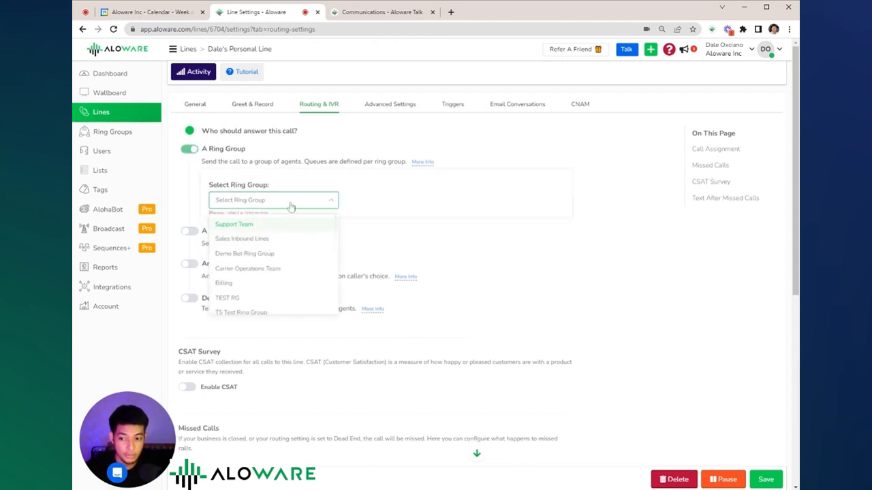
pyautogui.click(112, 131)
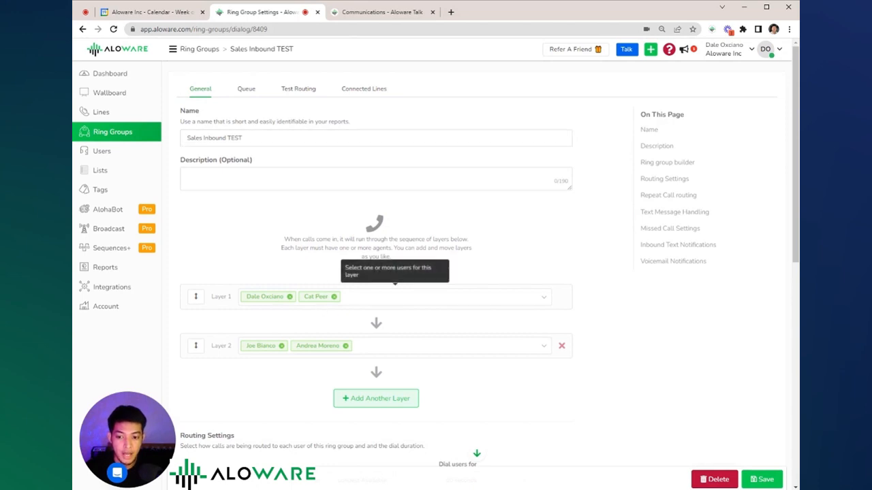
pyautogui.click(364, 89)
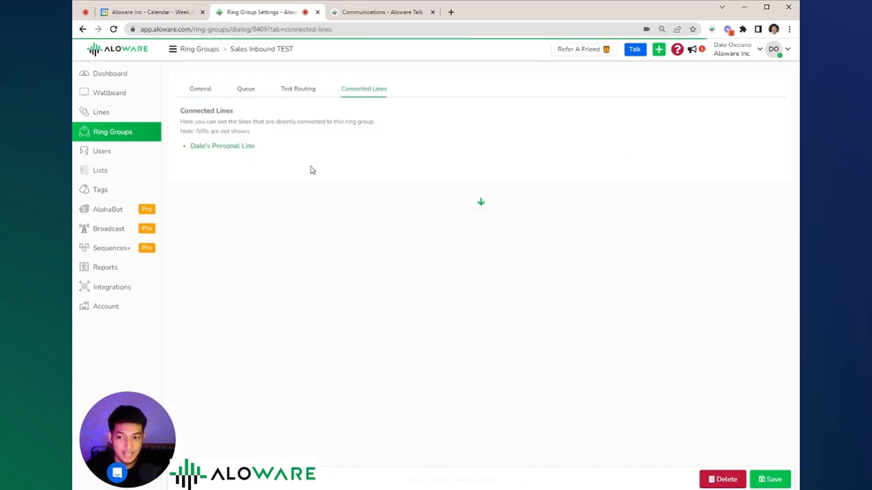